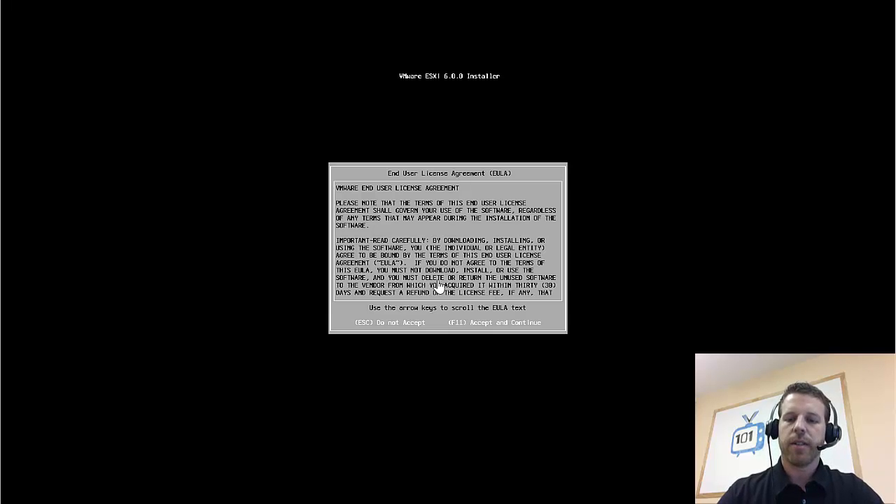
Step: Accept the ESXi End User License Agreement with F11 and continue
{"action": "key", "text": "f11"}
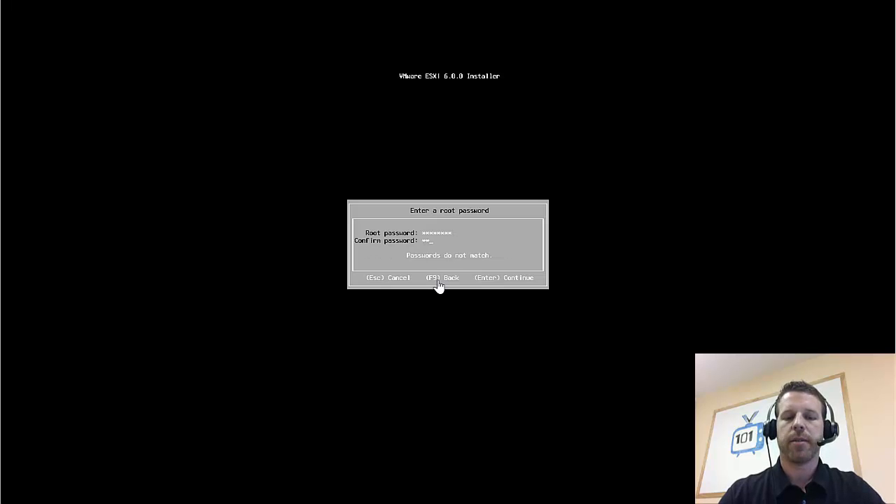
Step: Submit the root password and confirm the install of ESXi 6.0.0 onto the disk
{"action": "key", "text": "Return"}
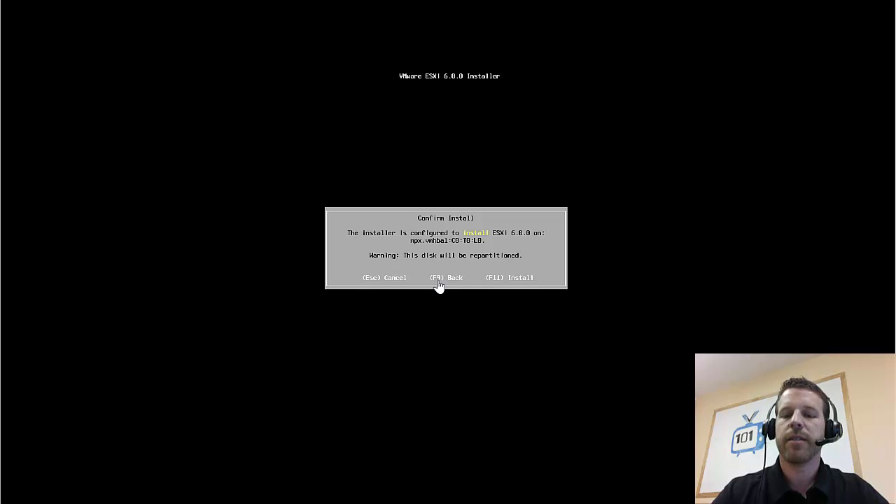
{"action": "key", "text": "F11"}
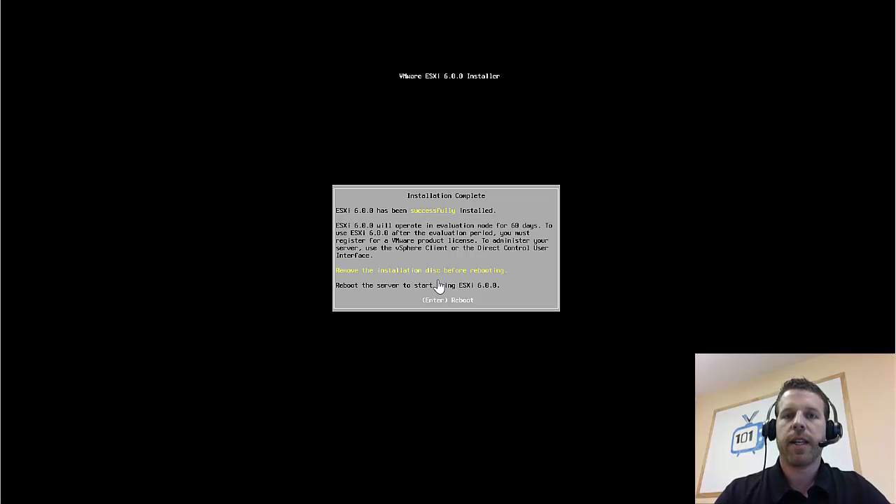
Step: Reboot the server into ESXi 6.0.0 and begin host customization with F2
{"action": "key", "text": "Return"}
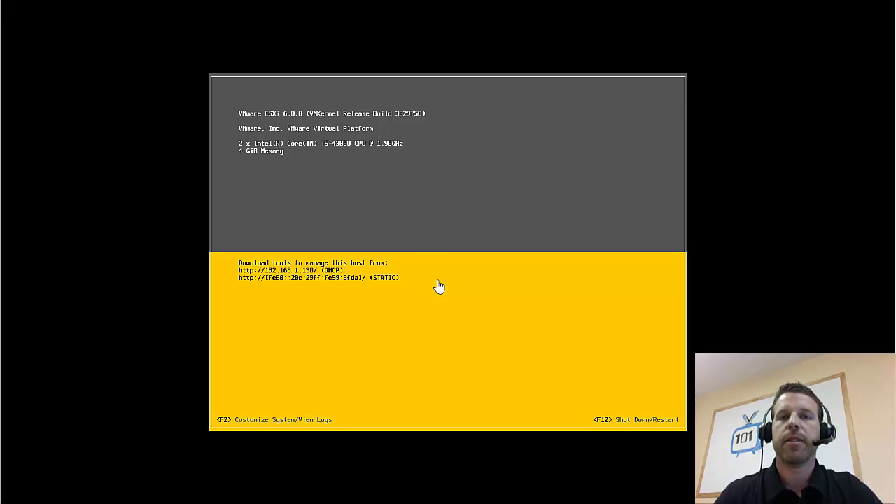
{"action": "key", "text": "f2"}
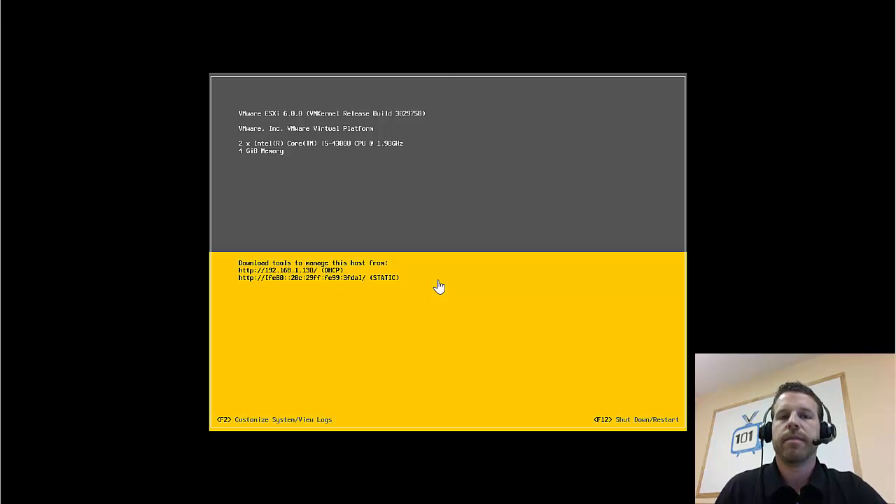
Step: Log in to System Customization and step through Configure Management Network, Configure Keyboard and View System Logs
{"action": "key", "text": "f2"}
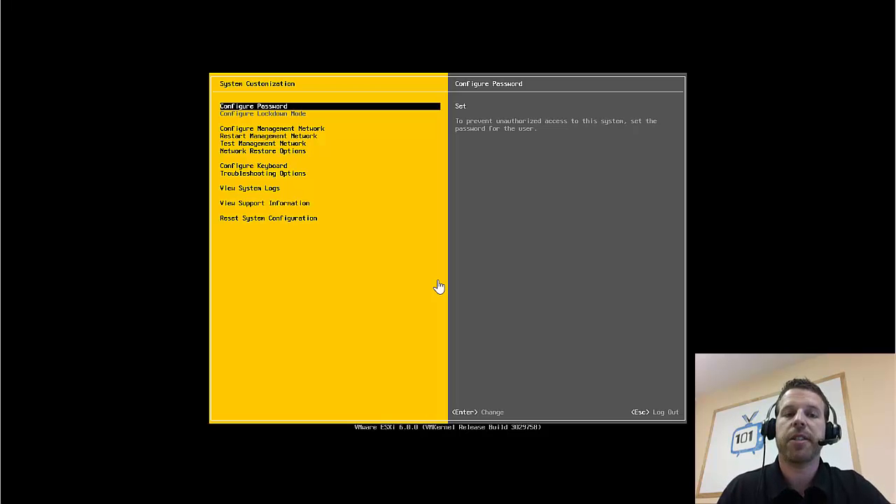
{"action": "key", "text": "Down"}
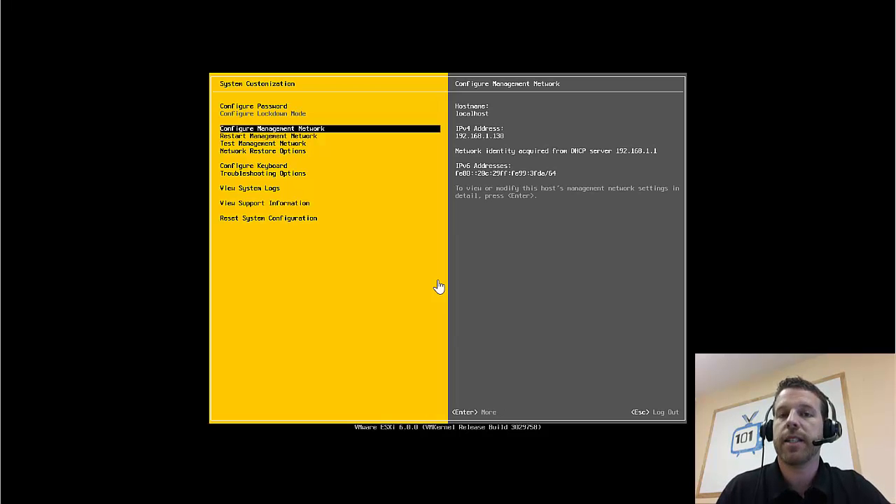
{"action": "key", "text": "Down"}
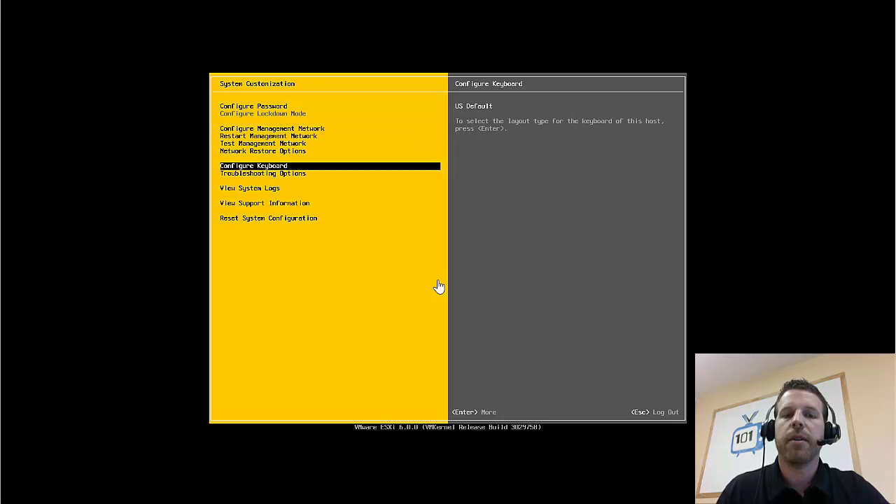
{"action": "key", "text": "Down"}
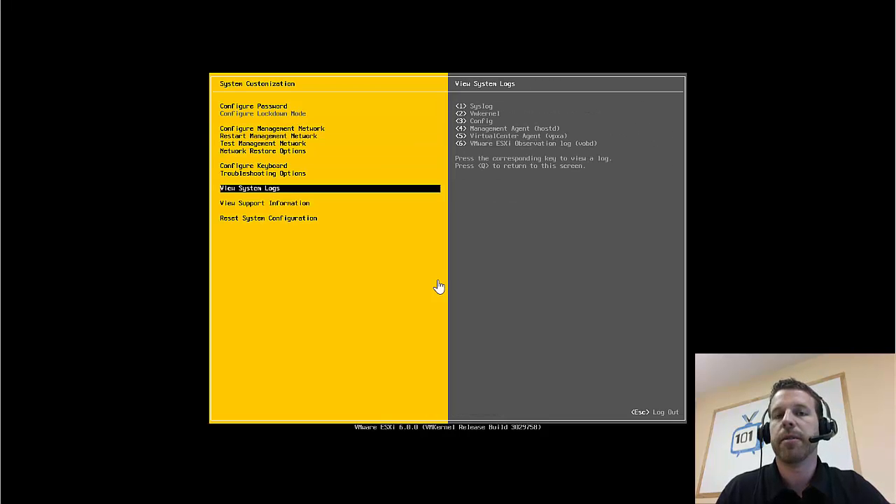